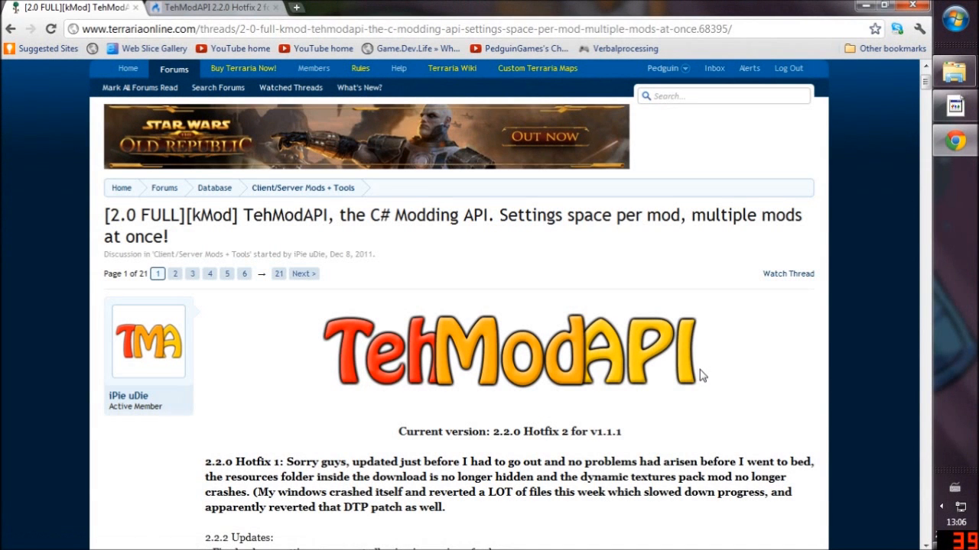
mouse_move(704, 386)
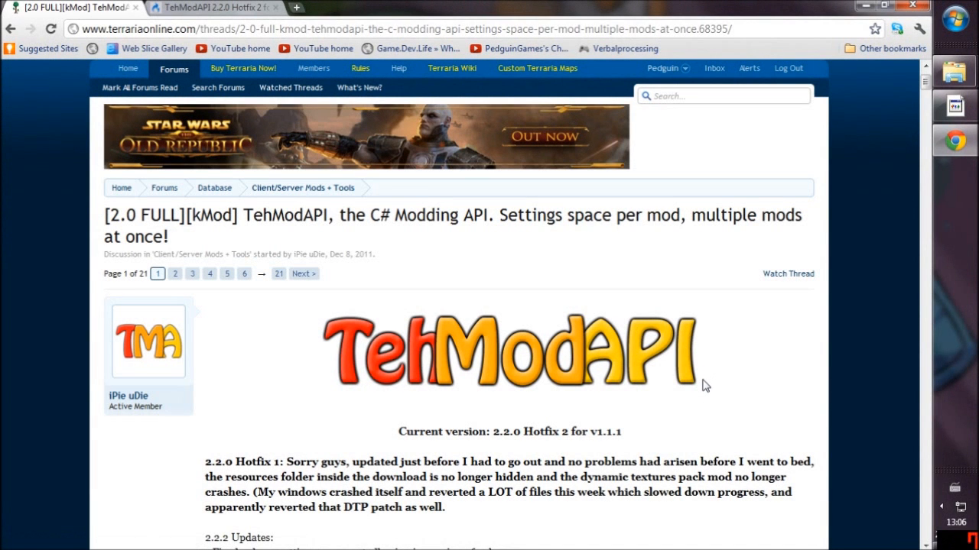
mouse_move(698, 413)
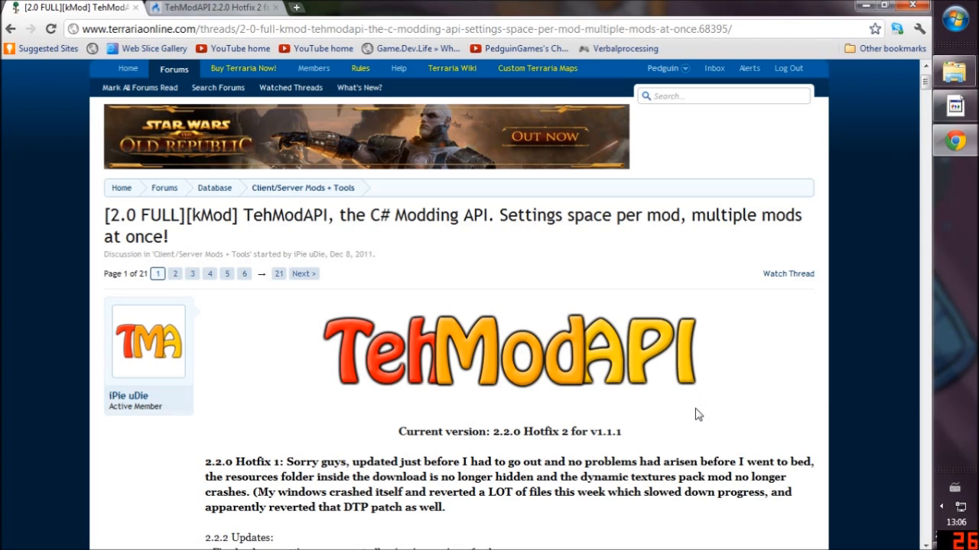
mouse_move(217, 425)
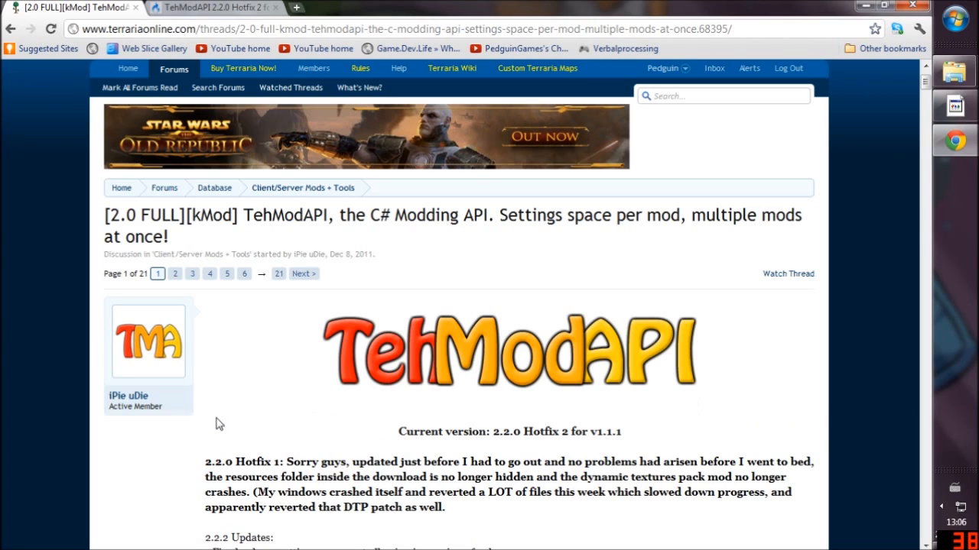
mouse_move(641, 444)
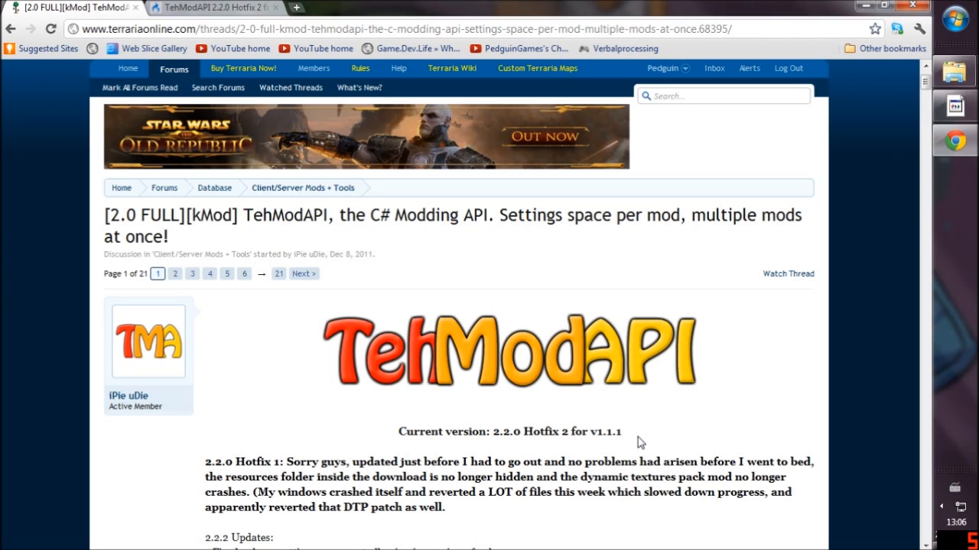
mouse_move(420, 409)
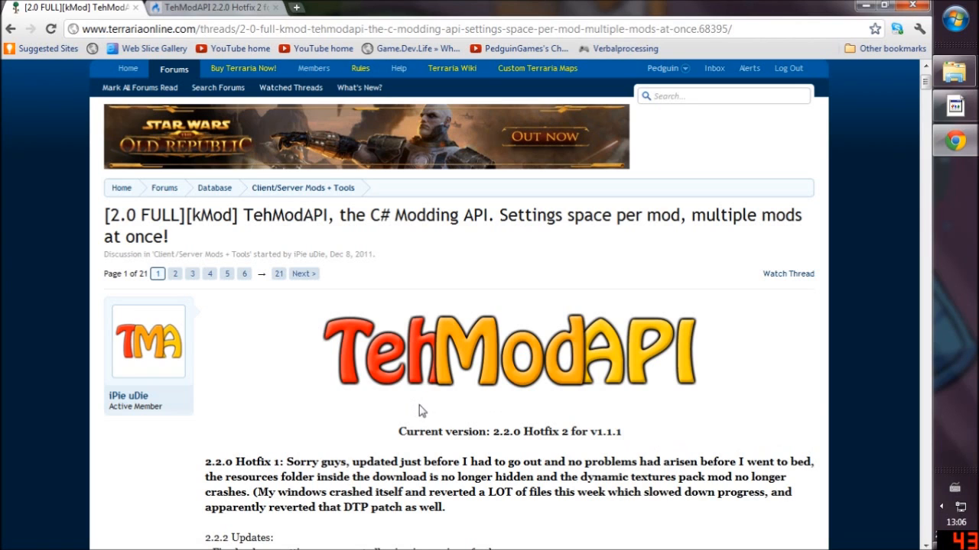
Scroll past the thread screenshots and follow the Download link to the MediaFire page.
scroll("down", 3)
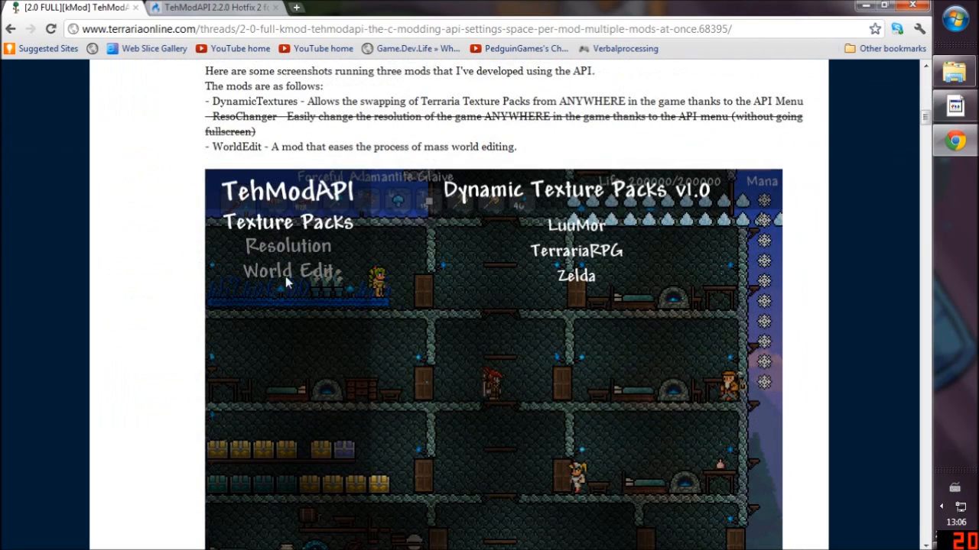
mouse_move(604, 232)
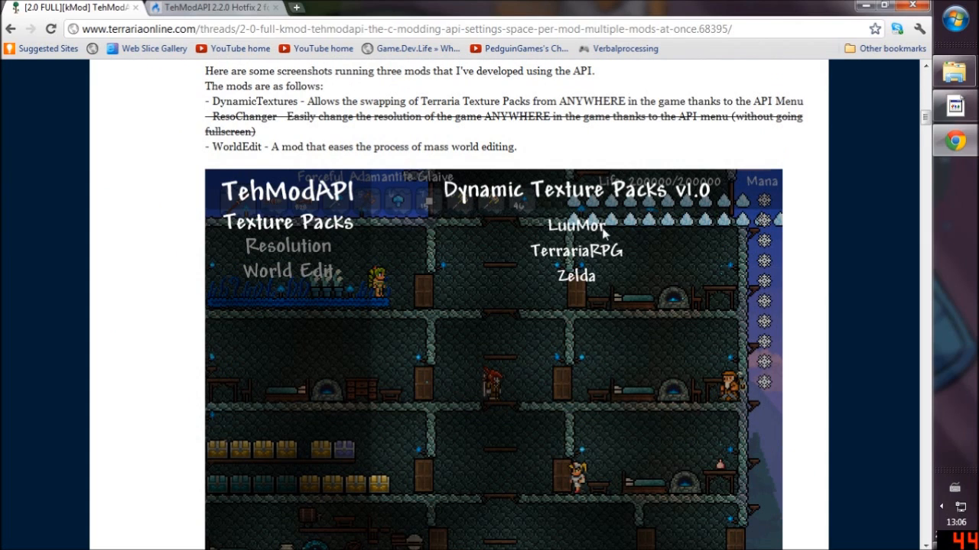
scroll("down", 3)
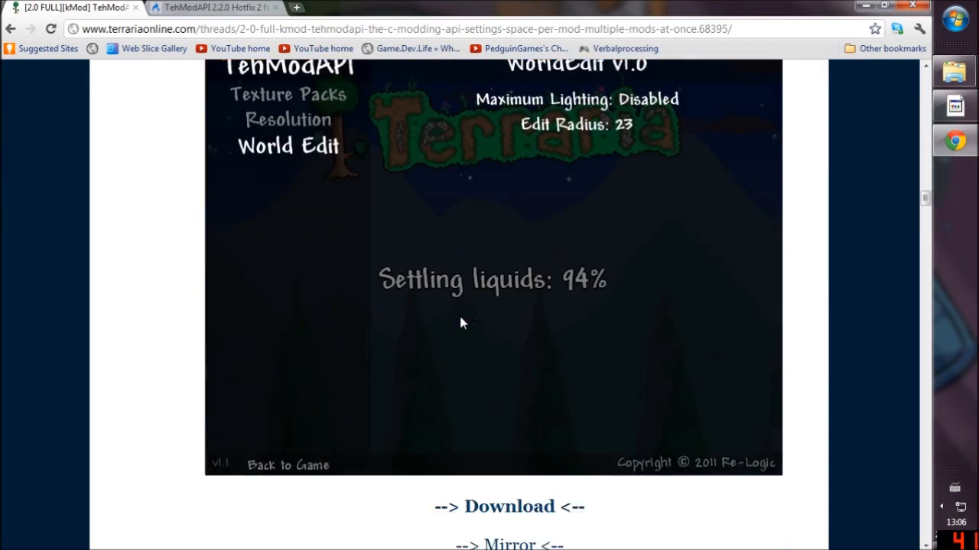
scroll("down", 3)
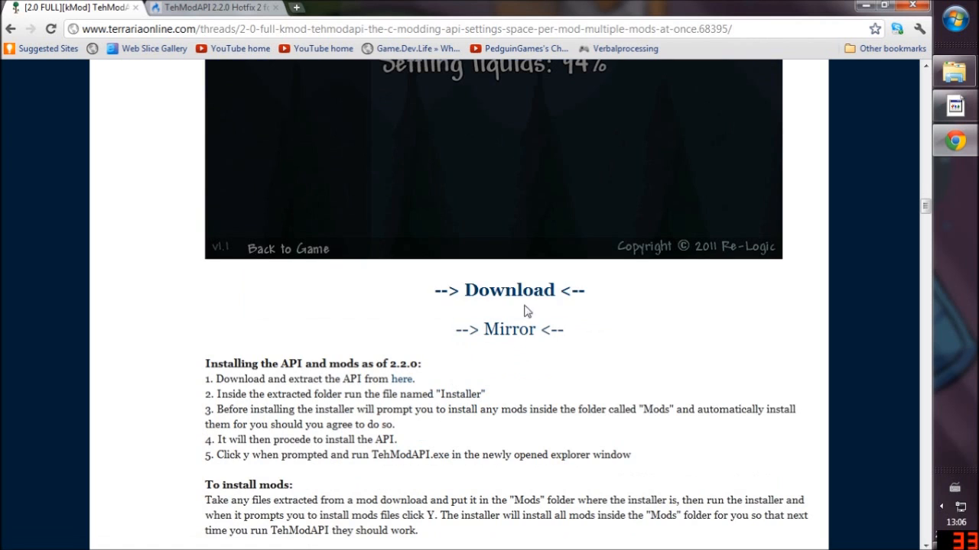
left_click(509, 291)
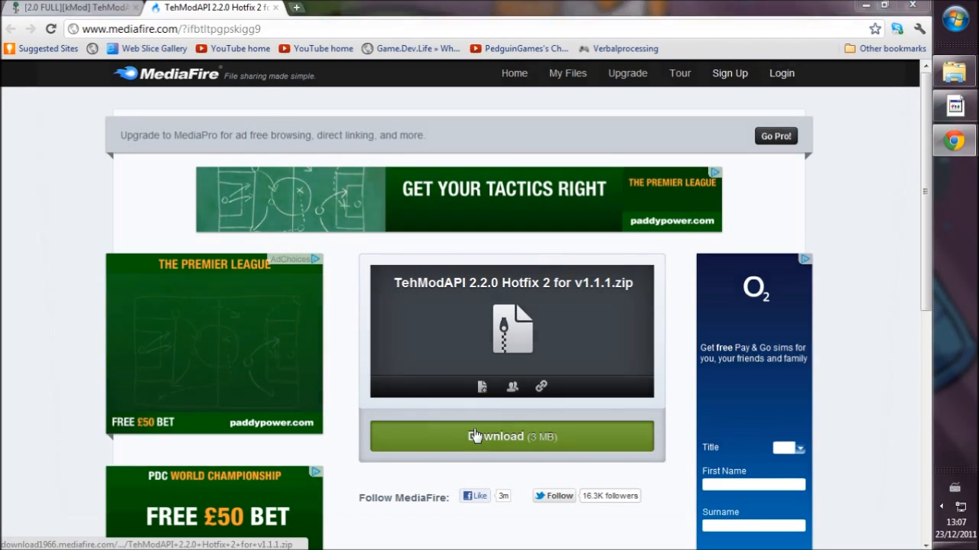
Start the TehModAPI 2.2.0 Hotfix 2 zip download from MediaFire.
left_click(511, 435)
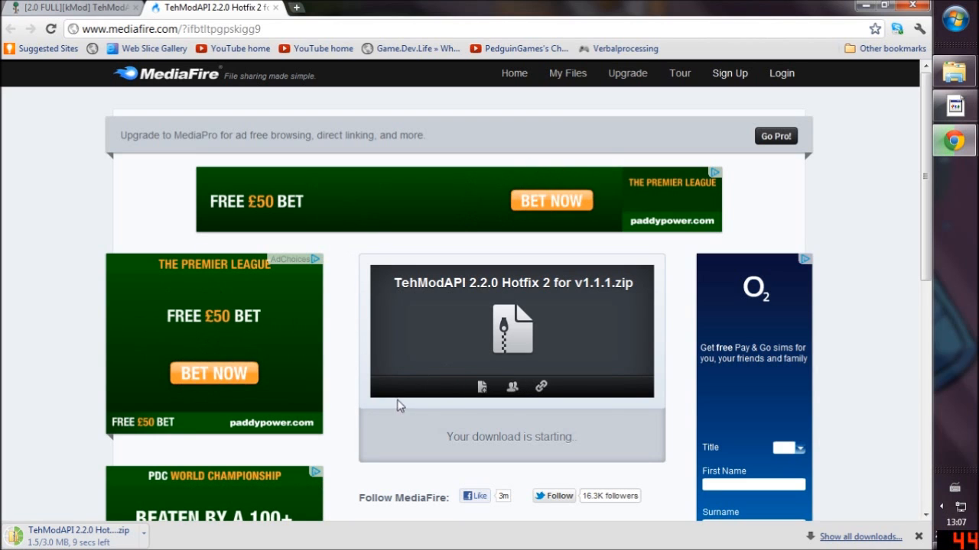
mouse_move(526, 413)
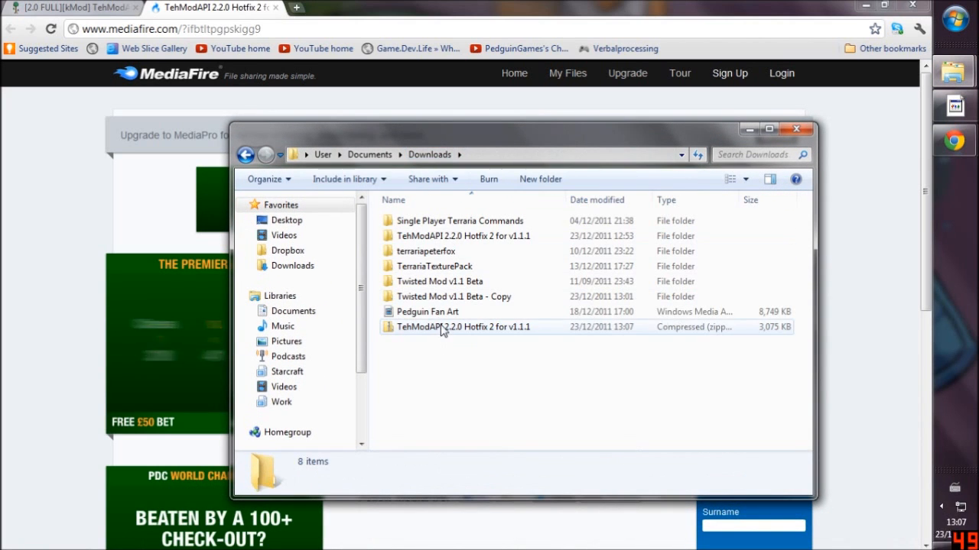
Extract the TehModAPI zip into its own Downloads folder with Examples, Mods, resources and Installer.
right_click(462, 327)
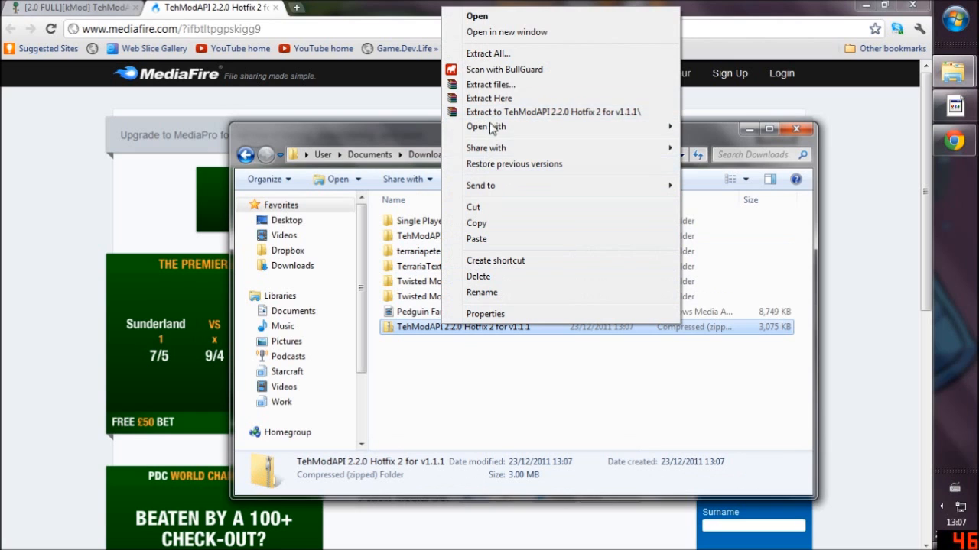
mouse_move(497, 84)
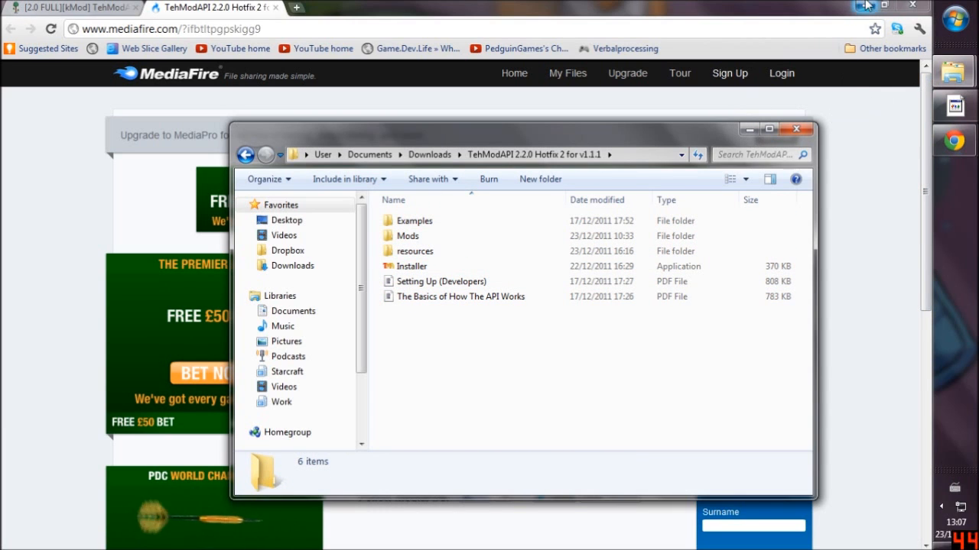
left_click(289, 311)
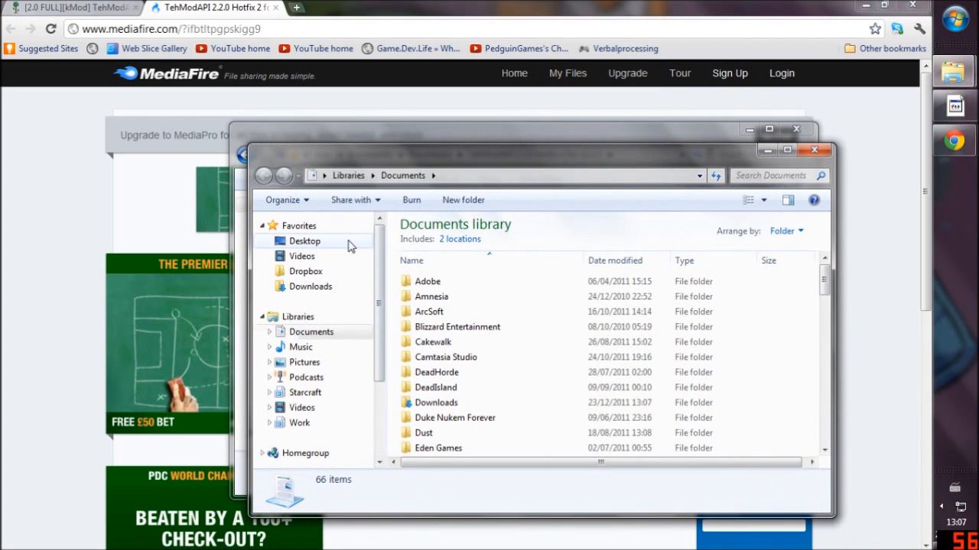
Browse from Computer through C:, Program Files (x86), Steam, steamapps, common to terraria.
left_click(304, 242)
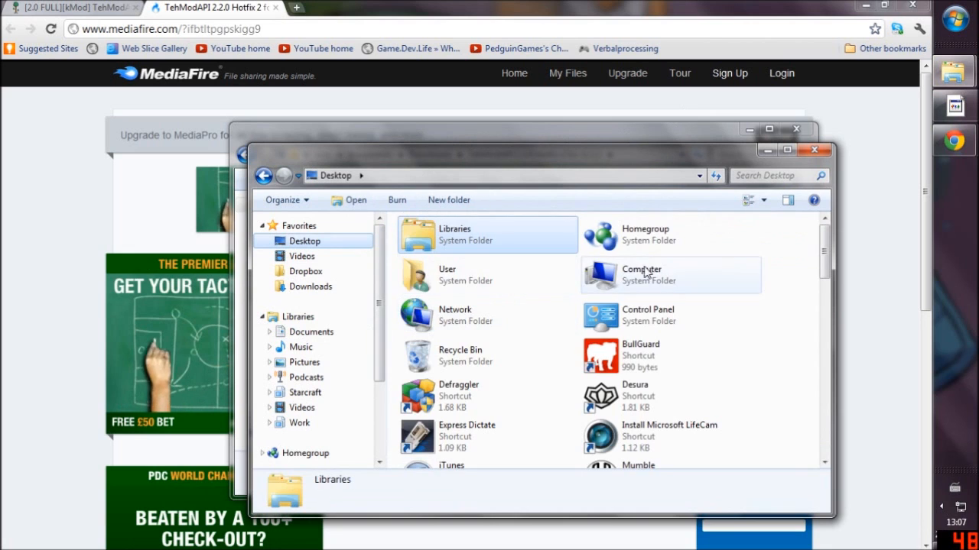
double_click(641, 273)
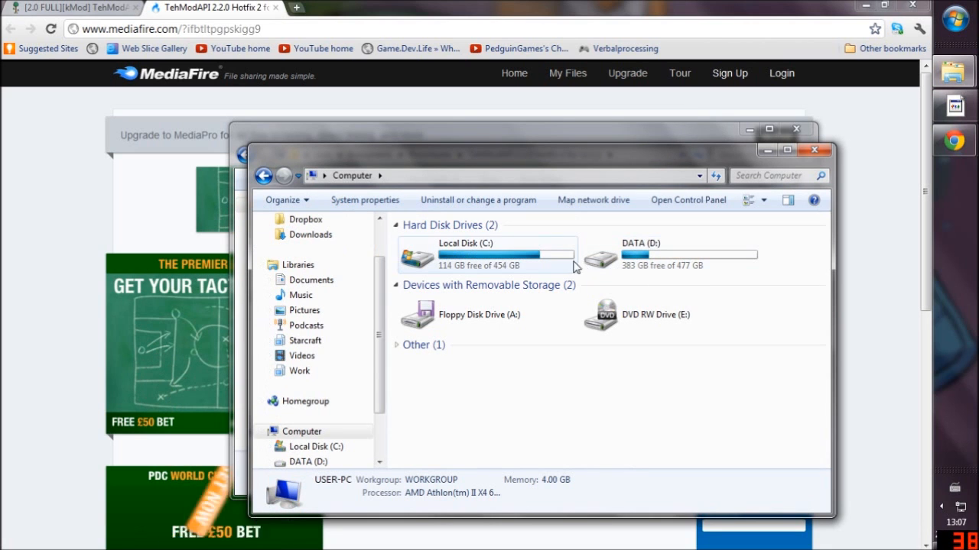
double_click(465, 253)
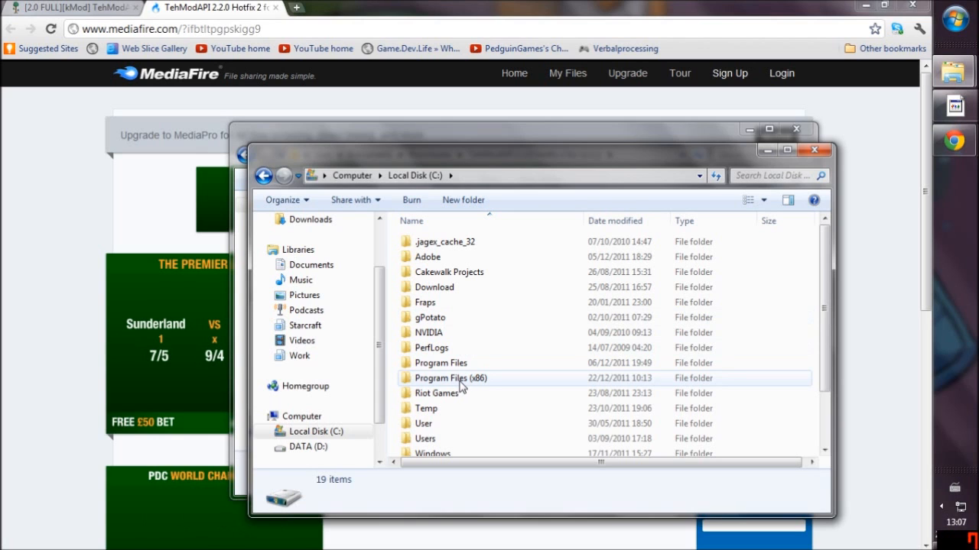
double_click(449, 377)
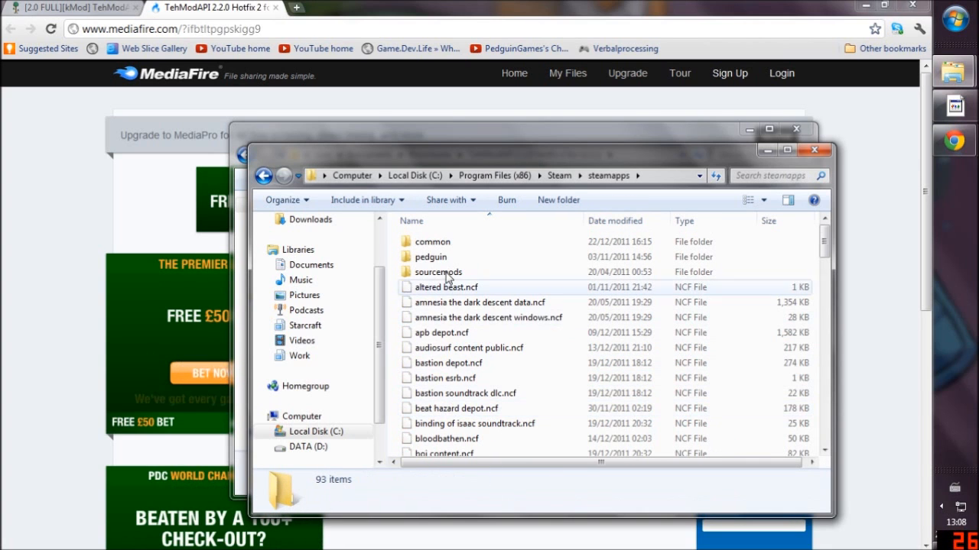
double_click(431, 241)
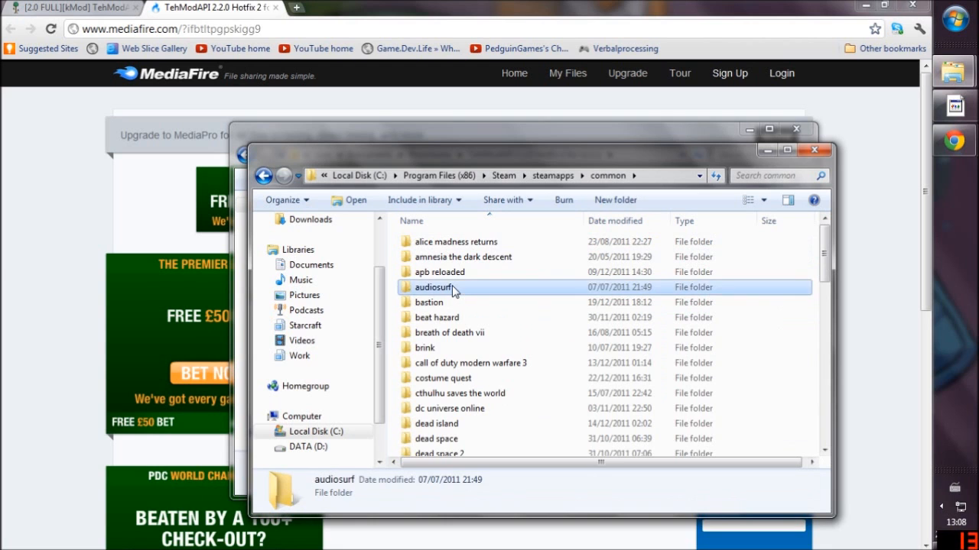
double_click(434, 288)
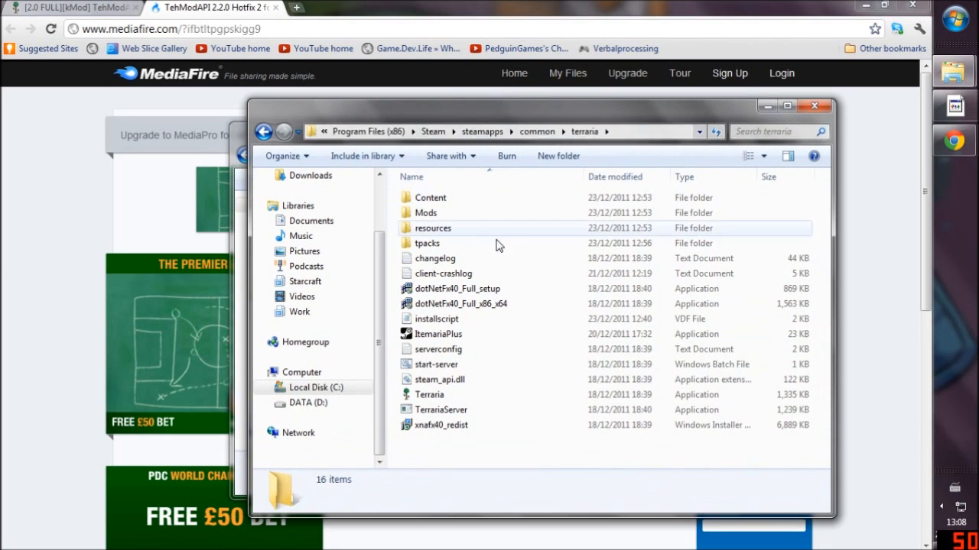
Return to common, check the terraria folder's actions, and reopen the terraria folder.
left_click(539, 132)
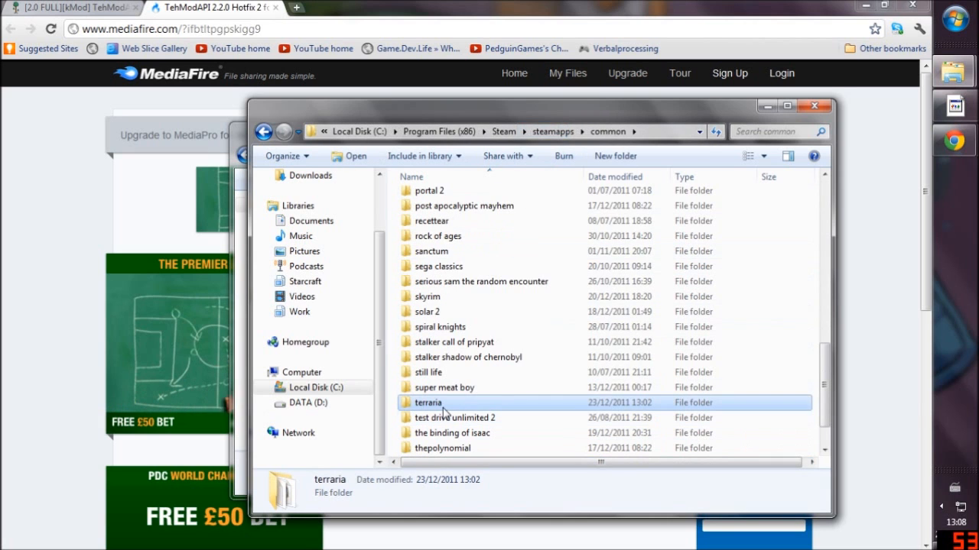
right_click(428, 404)
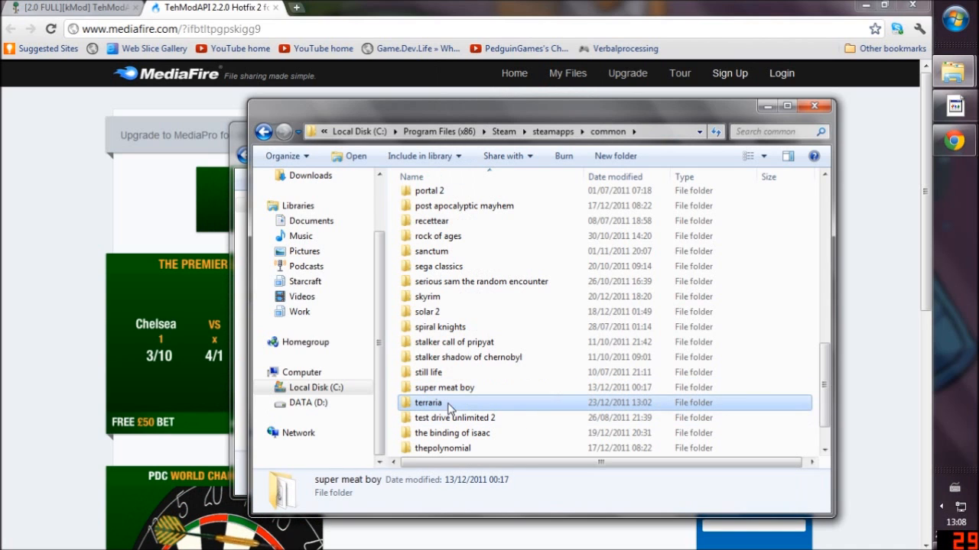
left_click(428, 404)
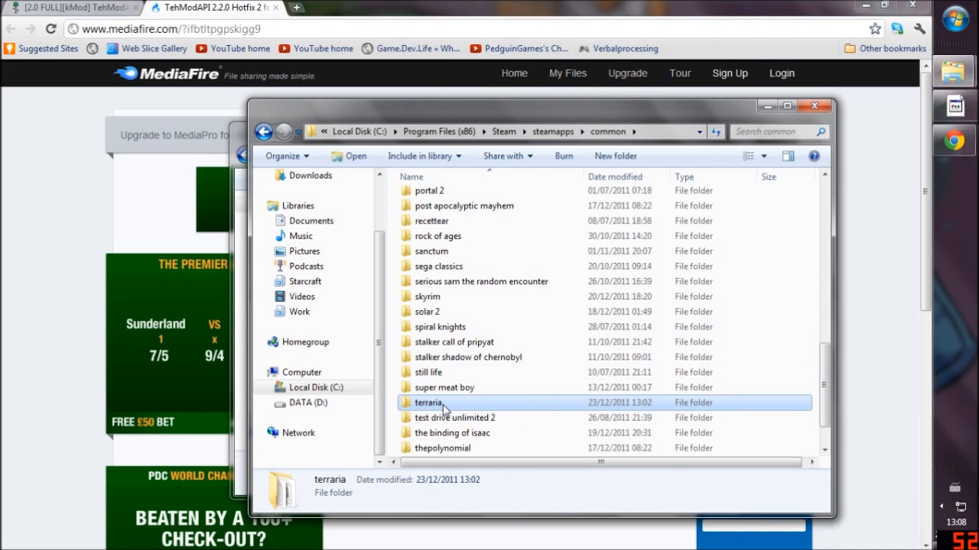
double_click(428, 404)
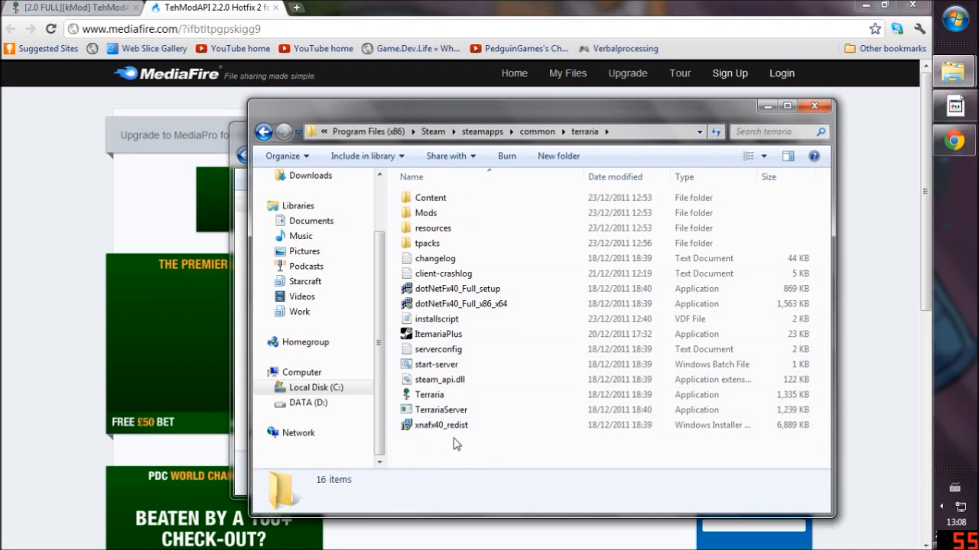
mouse_move(596, 364)
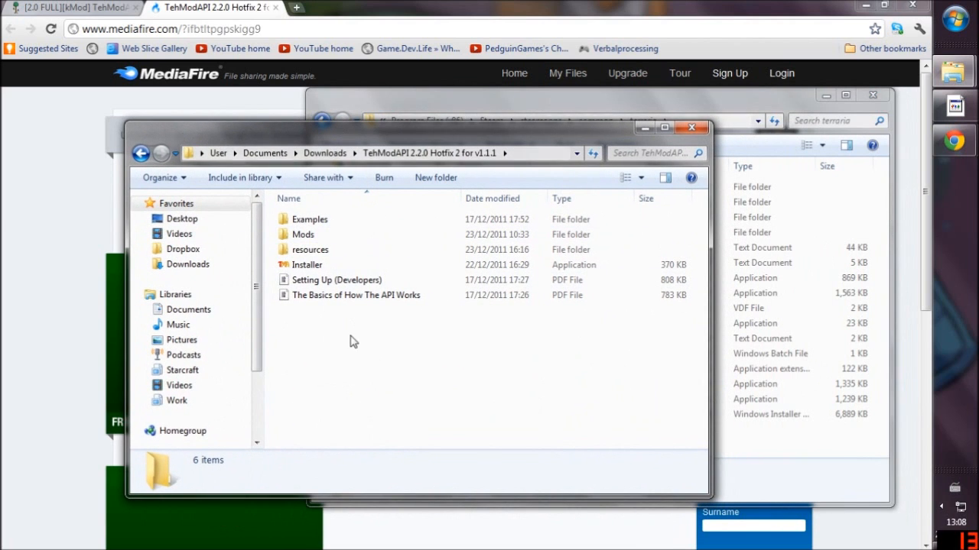
Paste Installer and resources into the terraria folder and run the Installer.
left_click(307, 264)
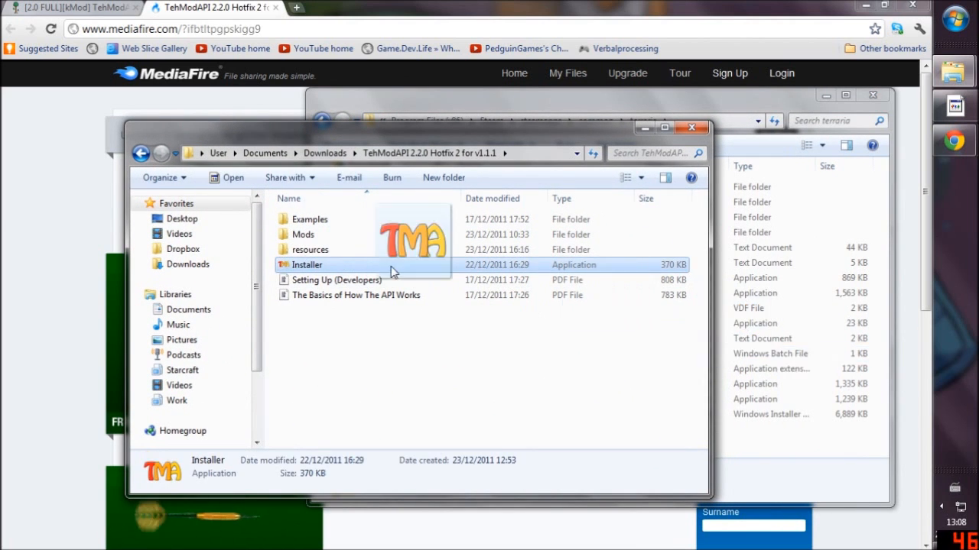
right_click(306, 264)
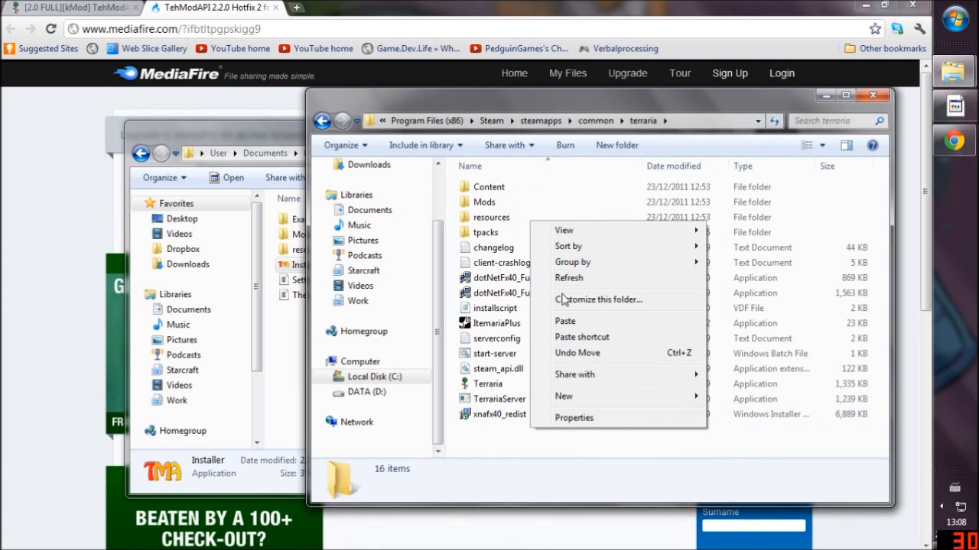
left_click(564, 321)
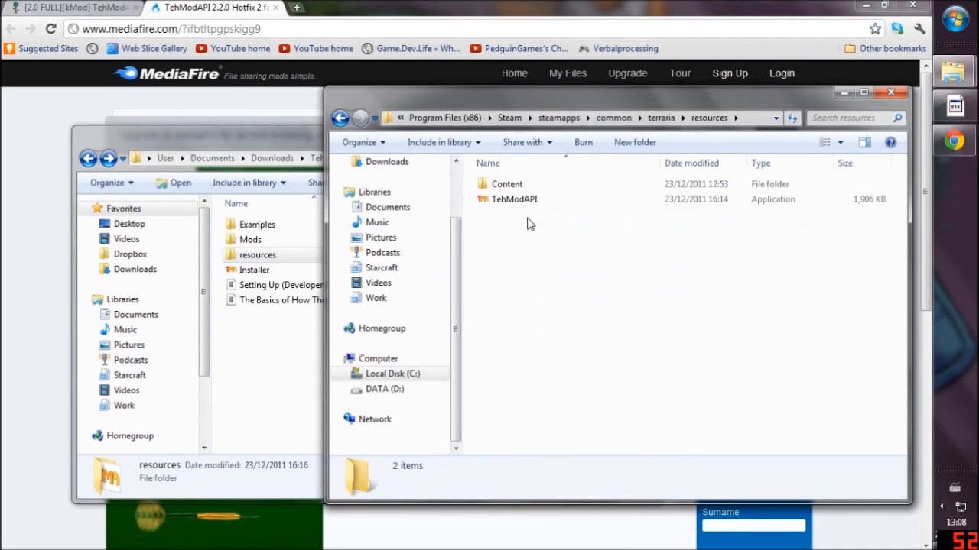
left_click(661, 117)
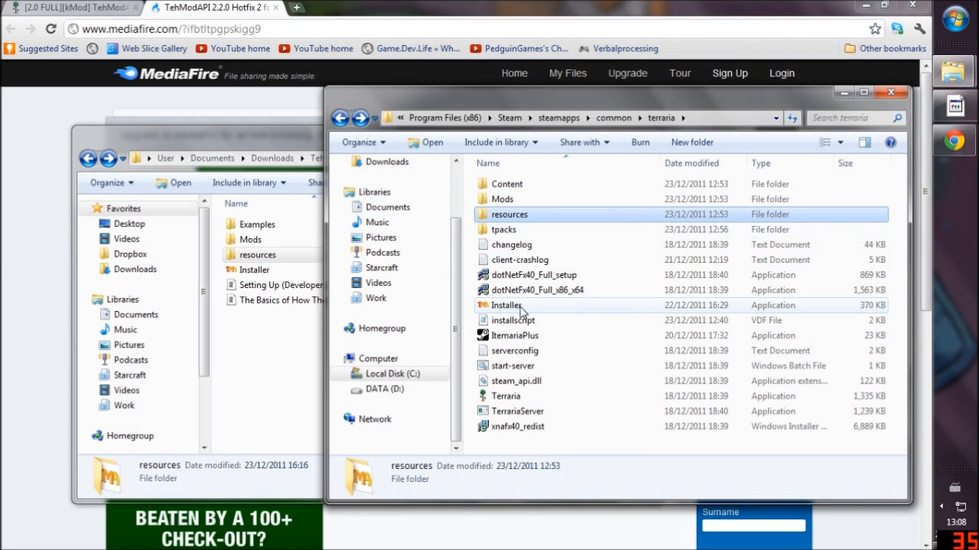
double_click(506, 306)
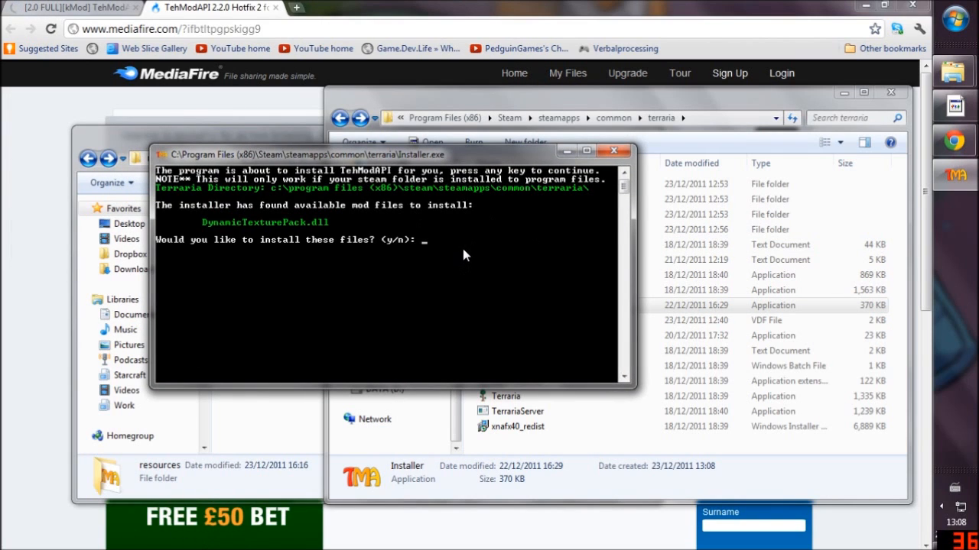
mouse_move(305, 214)
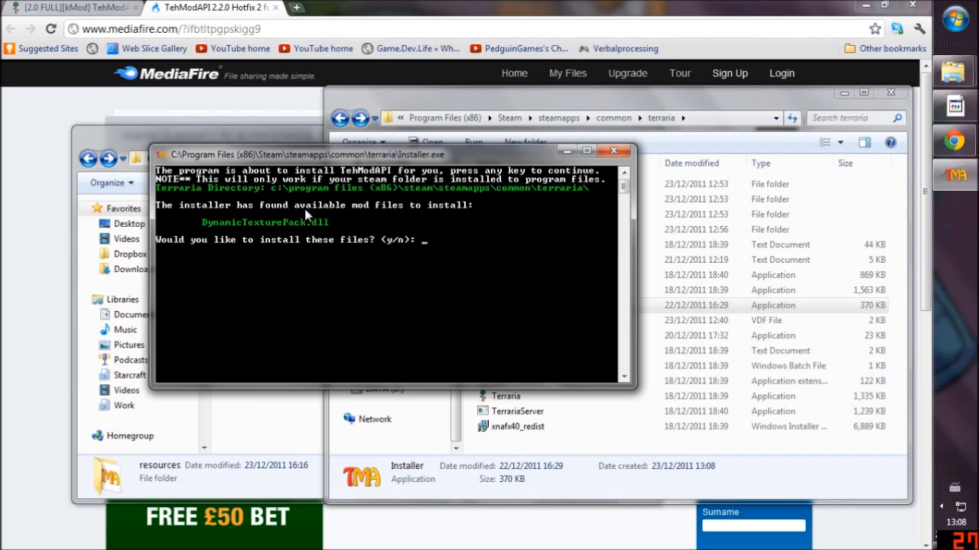
mouse_move(243, 245)
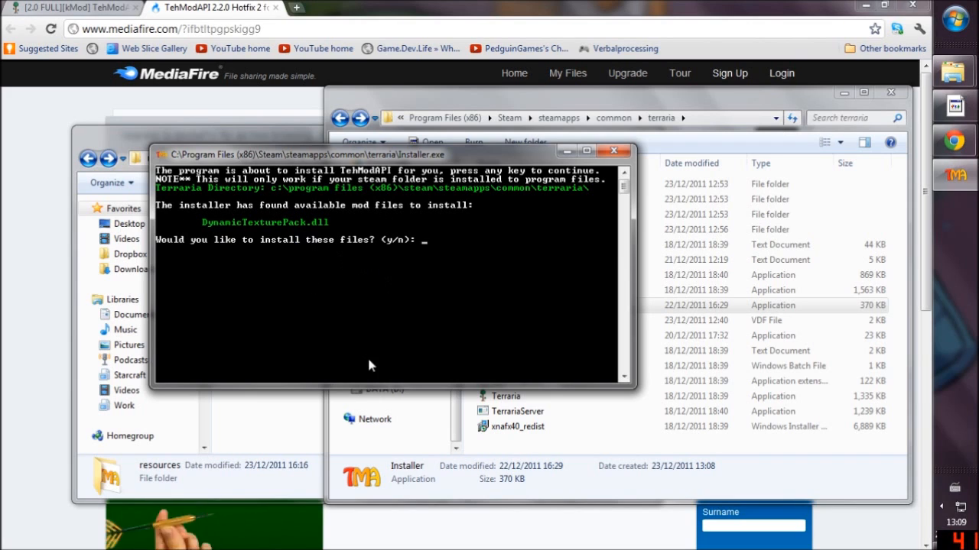
Answer y to install DynamicTexturePack.dll, then close the finished installer console.
type("y")
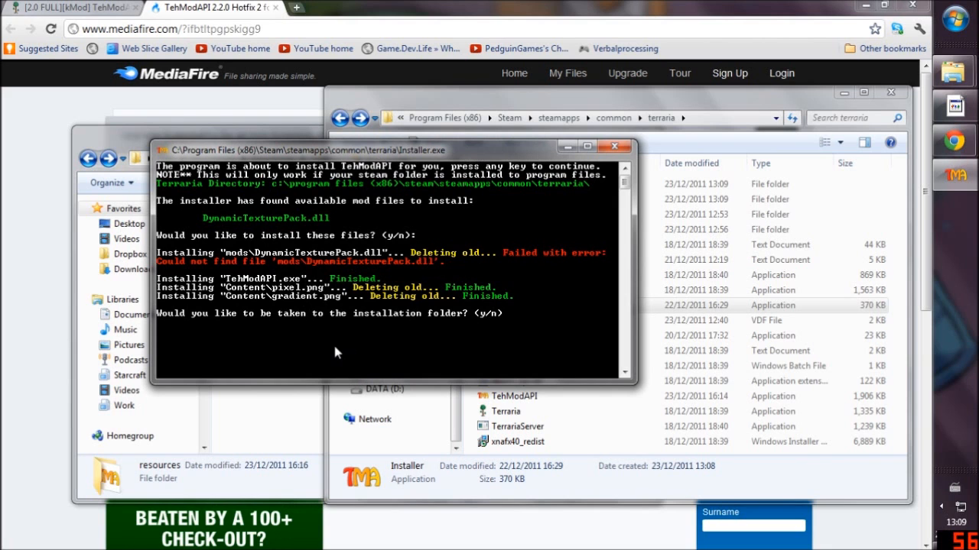
mouse_move(345, 351)
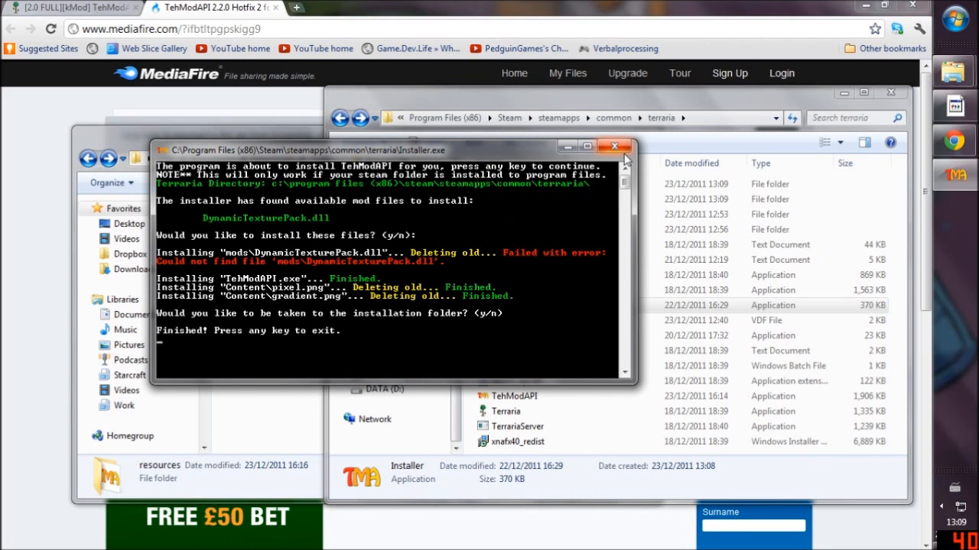
left_click(615, 147)
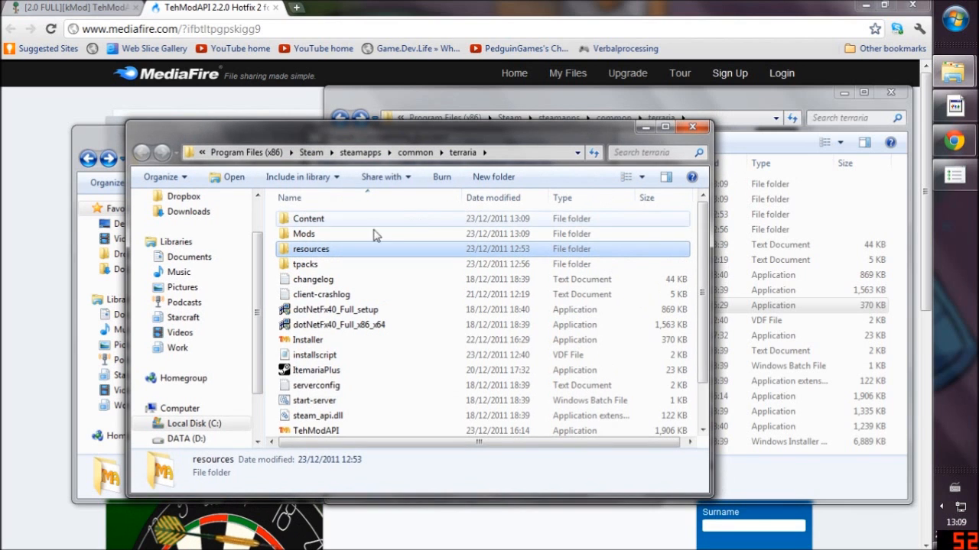
Check the DynamicTexturePack mod inside the downloaded Mods folder.
left_click(303, 232)
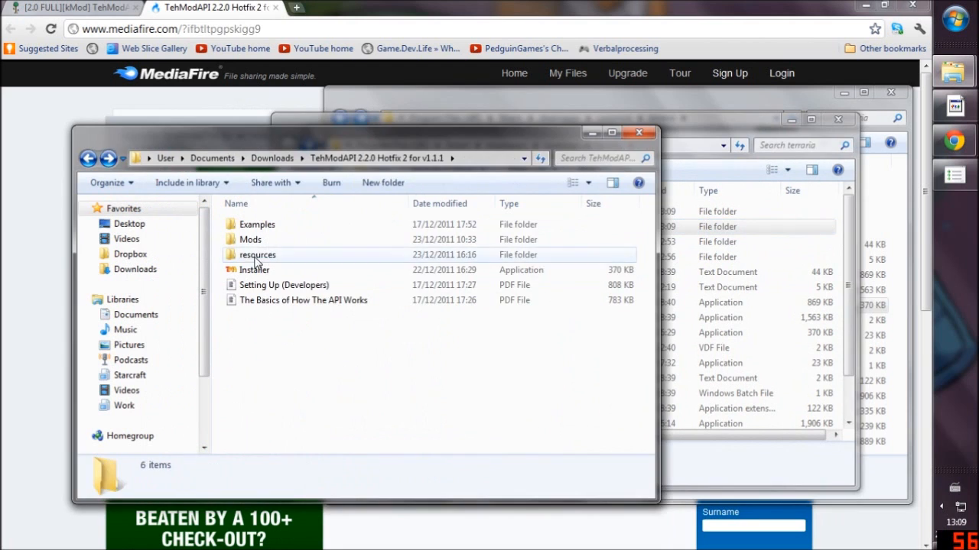
double_click(251, 239)
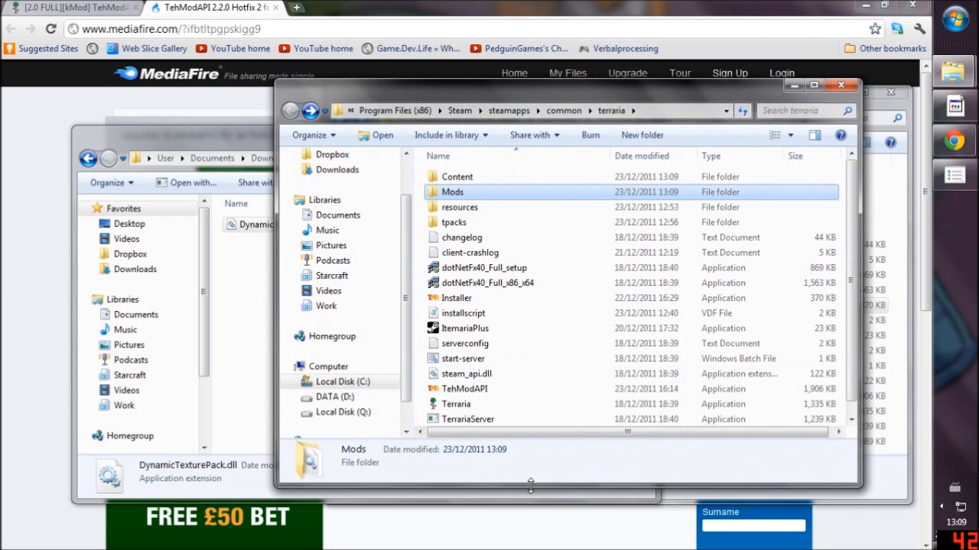
Launch TehModAPI.exe from the terraria game folder.
left_click(466, 373)
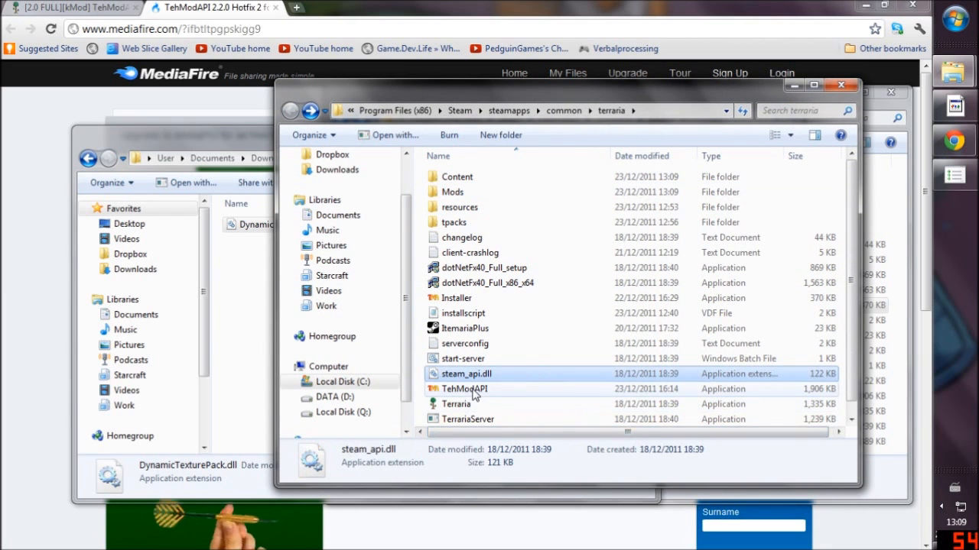
left_click(463, 390)
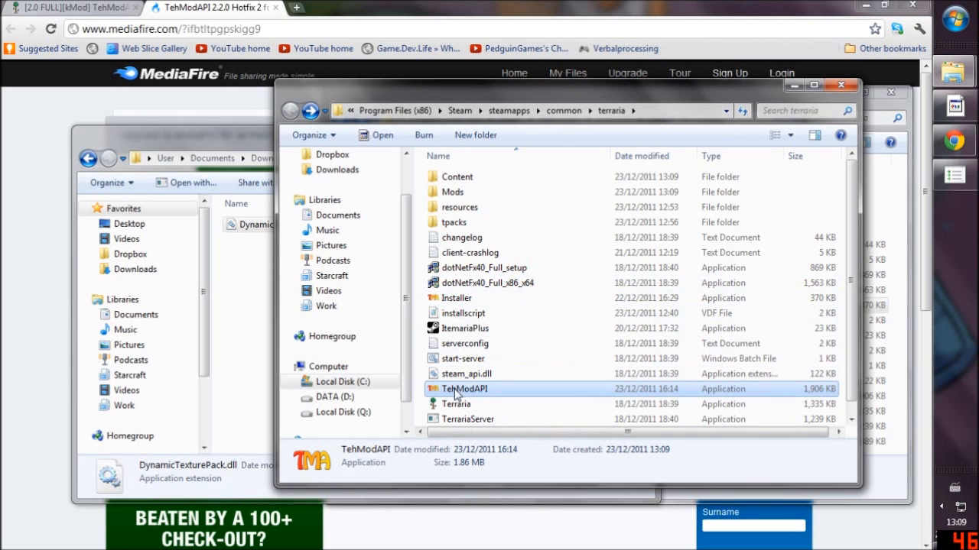
mouse_move(465, 373)
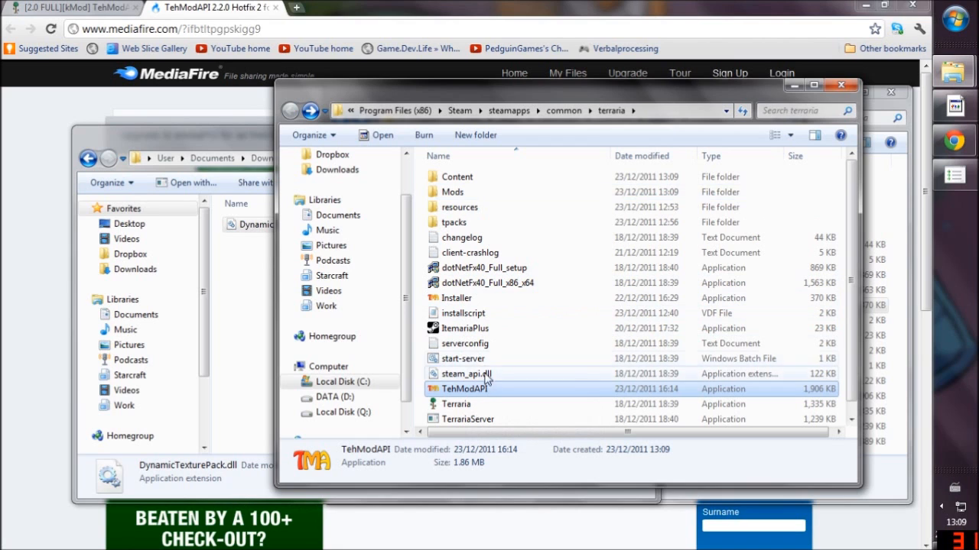
double_click(458, 388)
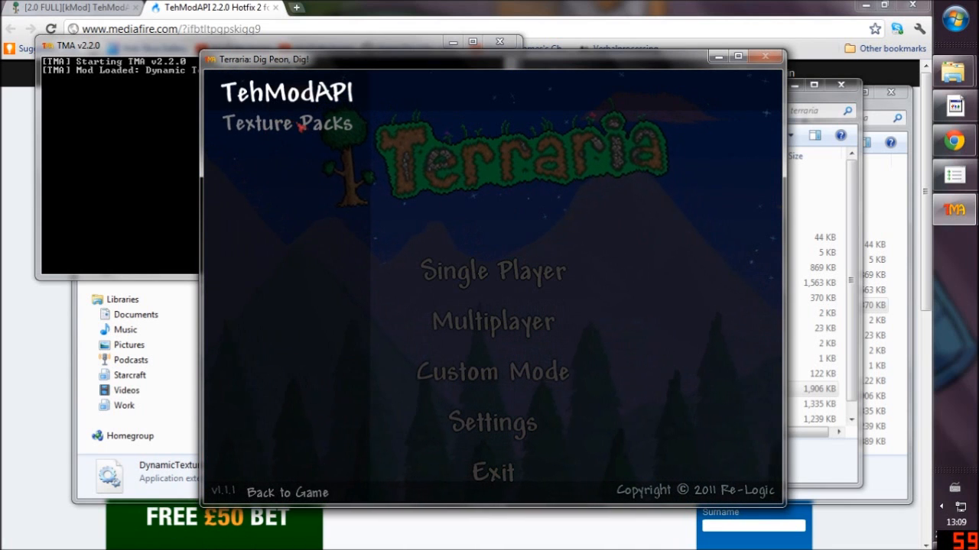
Show the Dynamic Texture Packs menu listing hd pack and nyan, then return to Explorer.
left_click(287, 122)
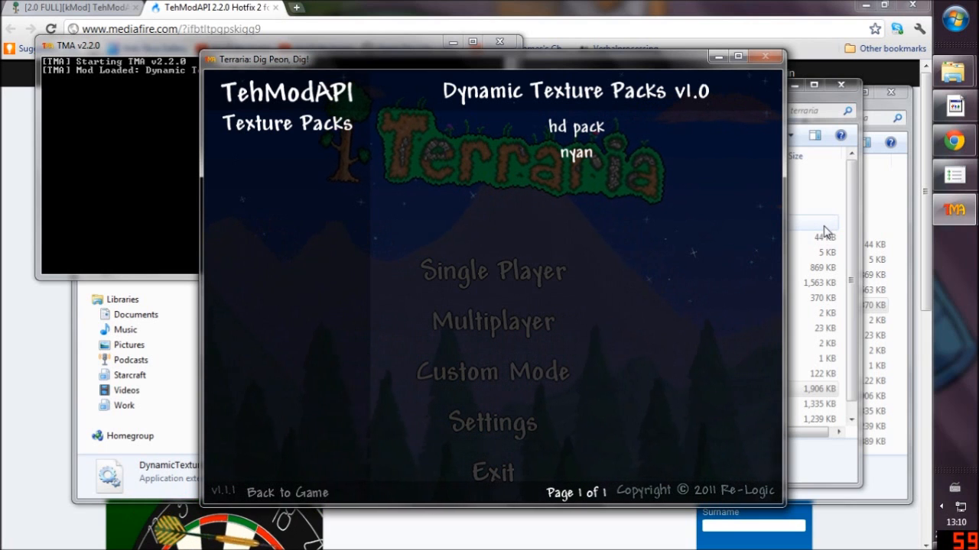
left_click(452, 222)
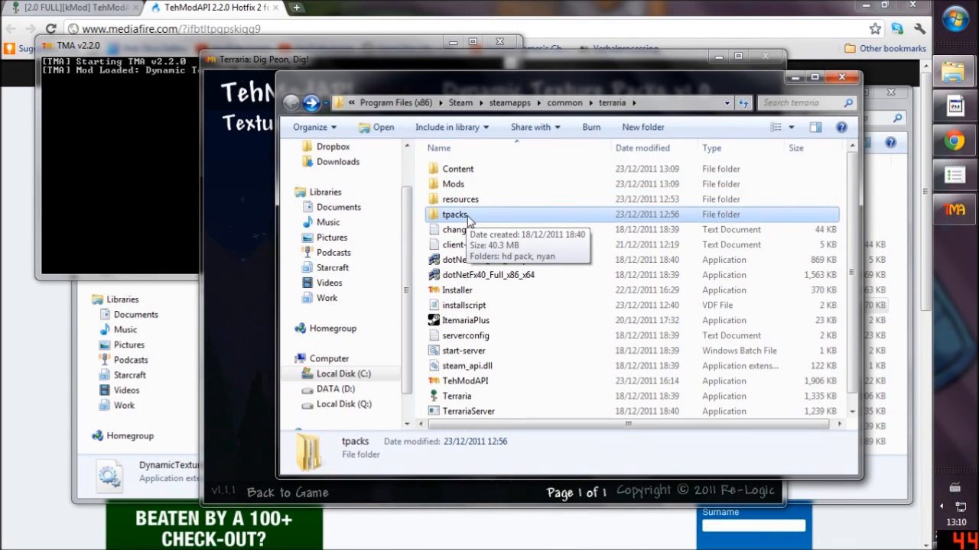
Look inside the tpacks folder and its nyan texture pack in the terraria directory.
double_click(455, 214)
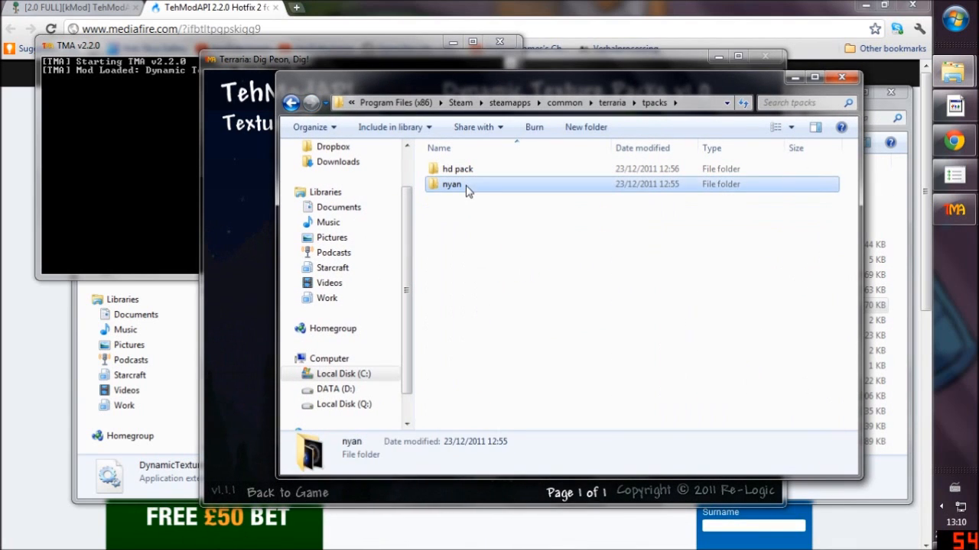
double_click(452, 184)
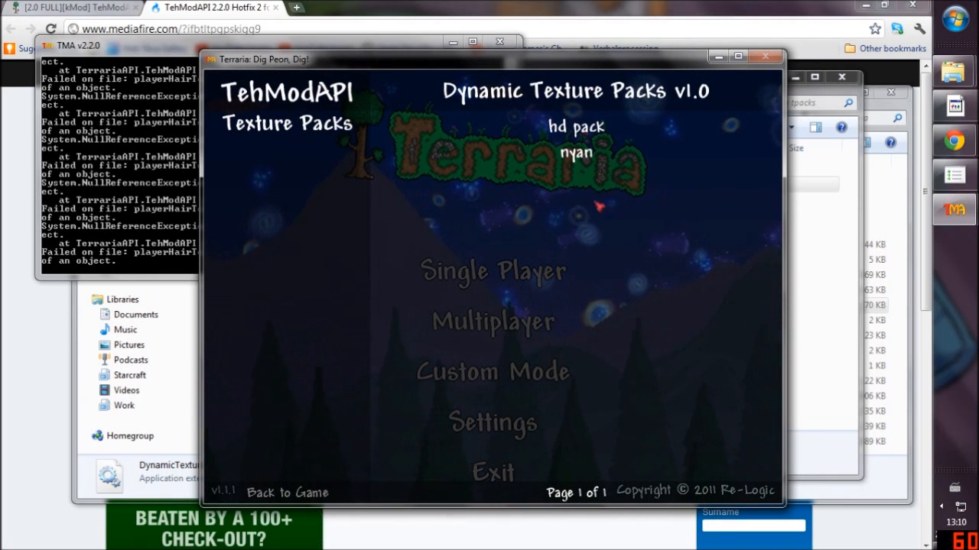
Load a texture pack from the Dynamic Texture Packs v1.0 list.
left_click(575, 127)
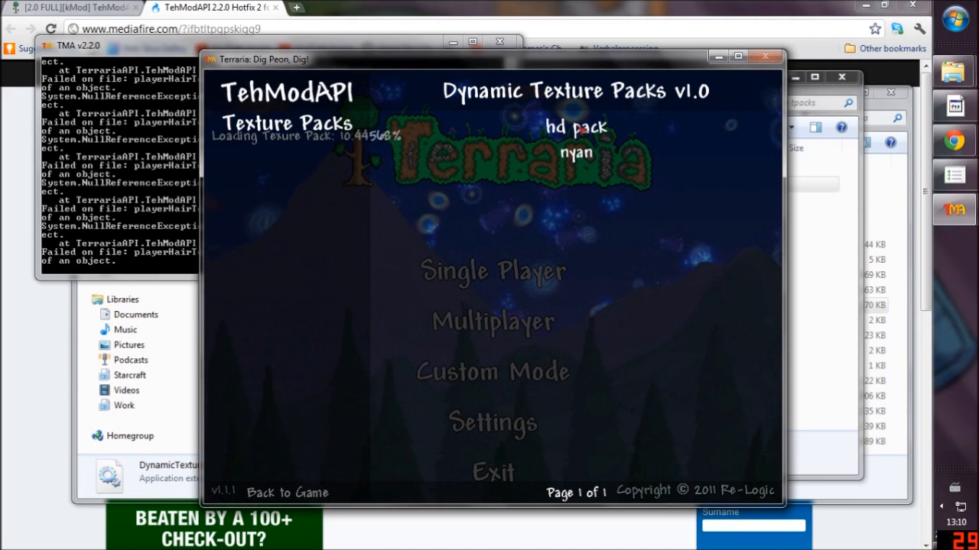